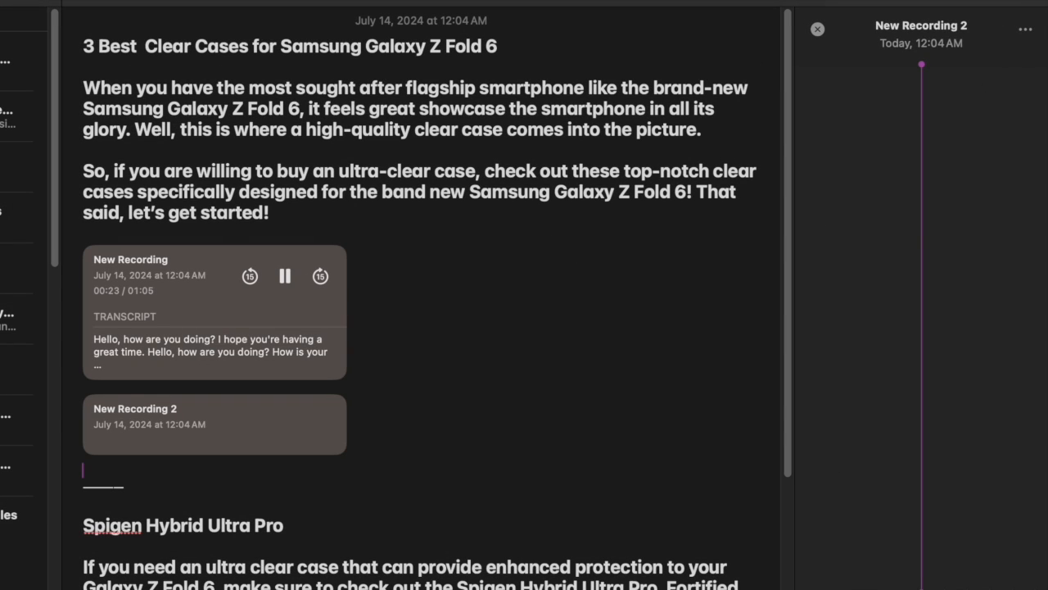
Capture New Recording 2 in the note below the first recording and its transcript
left_click(308, 424)
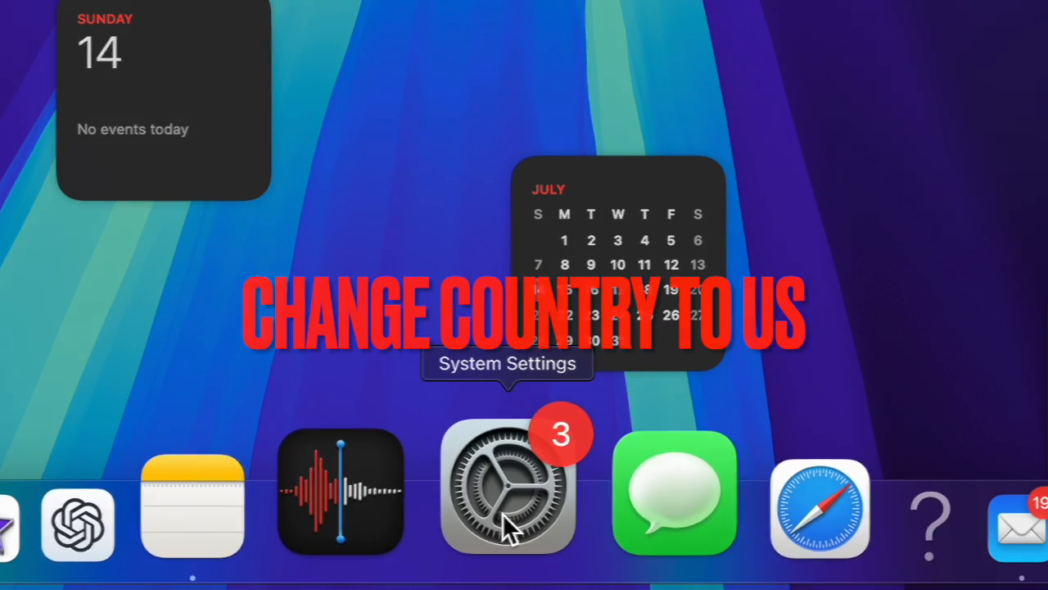
In General > Language & Region, choose Americas > United States as the region
left_click(507, 495)
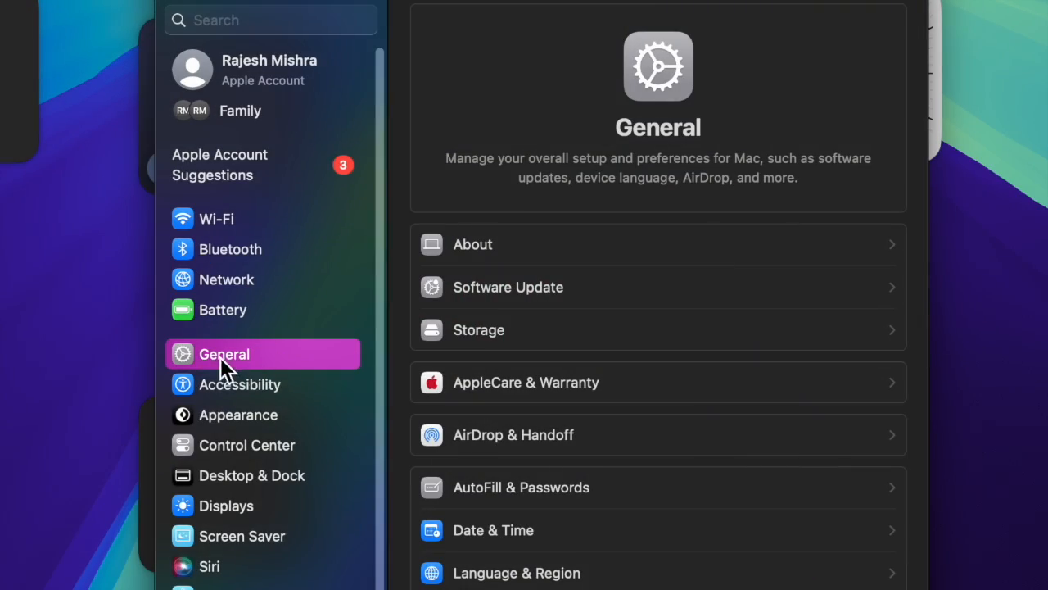
scroll("down", 3)
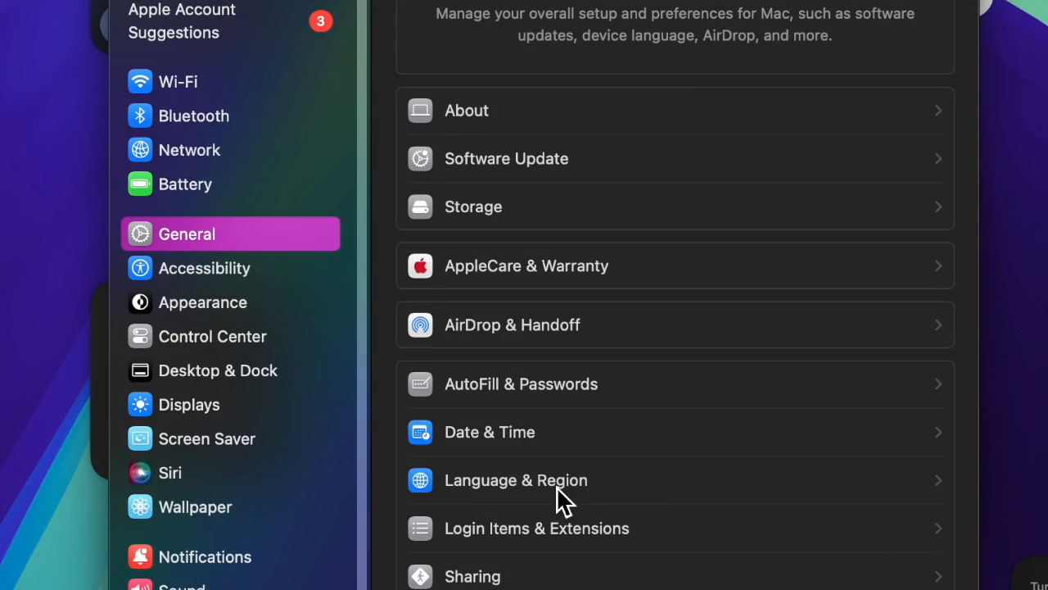
left_click(516, 479)
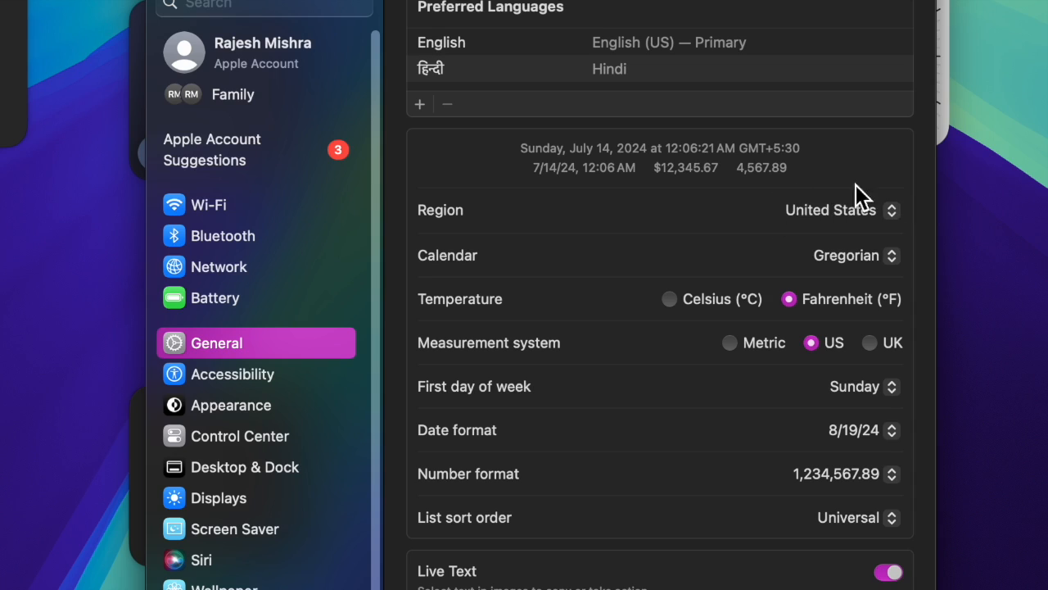
left_click(839, 209)
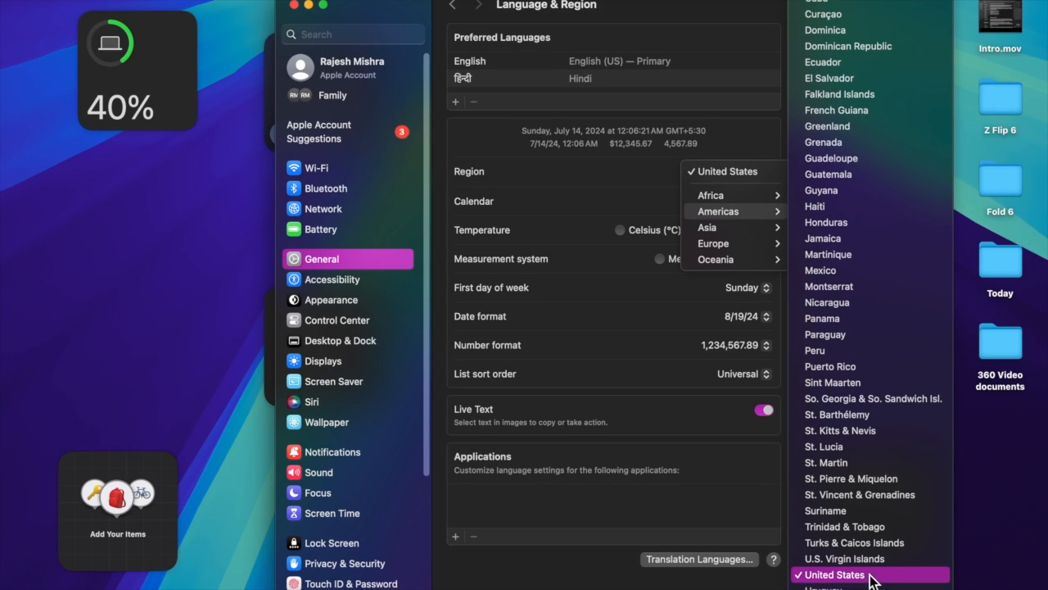
mouse_move(845, 582)
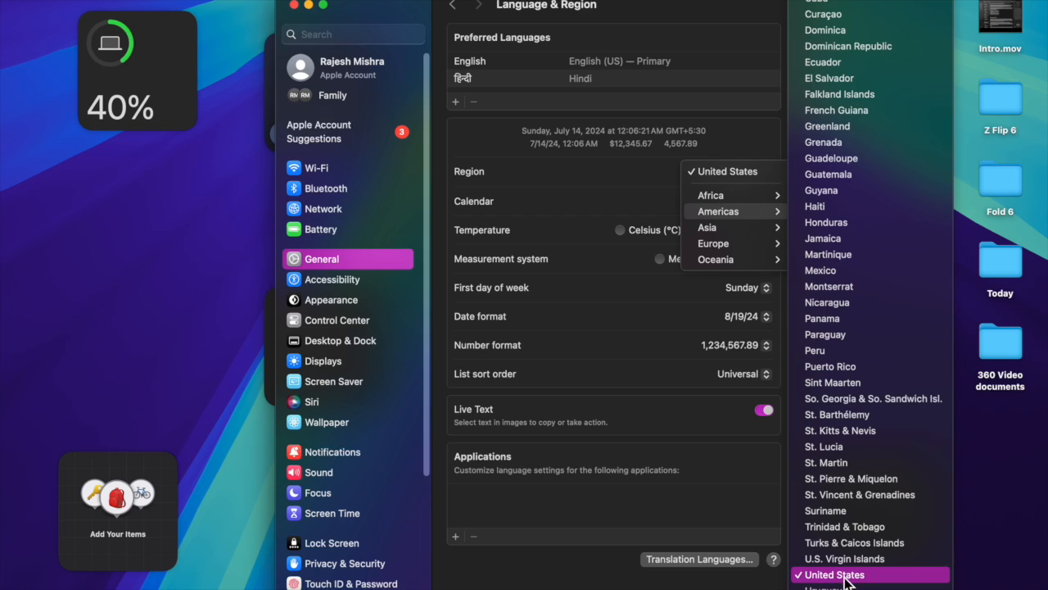
mouse_move(626, 566)
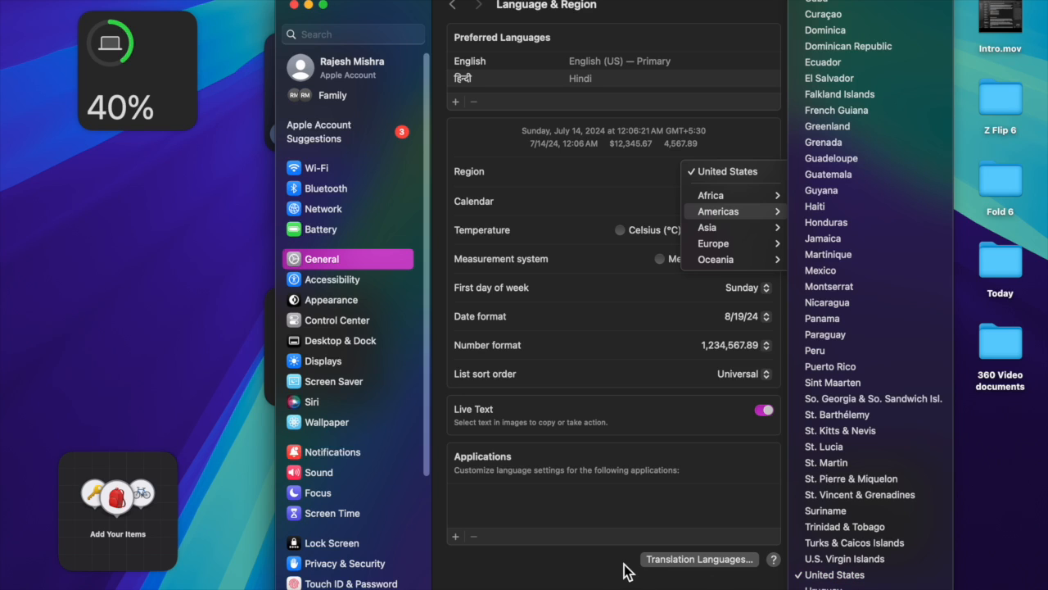
mouse_move(292, 8)
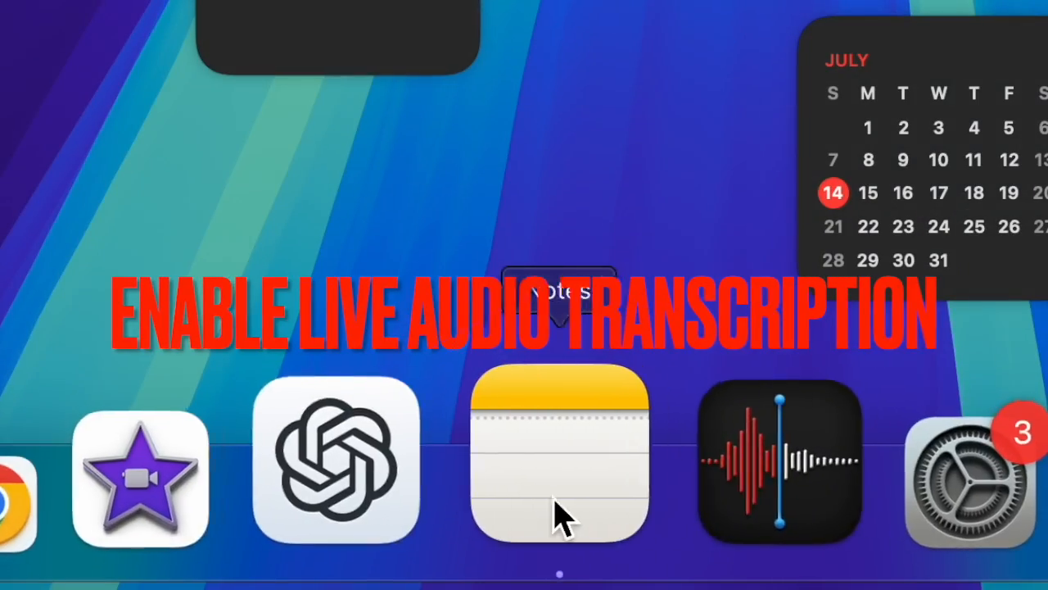
Switch back to Notes and start New Recording 3 with its live transcript
left_click(560, 459)
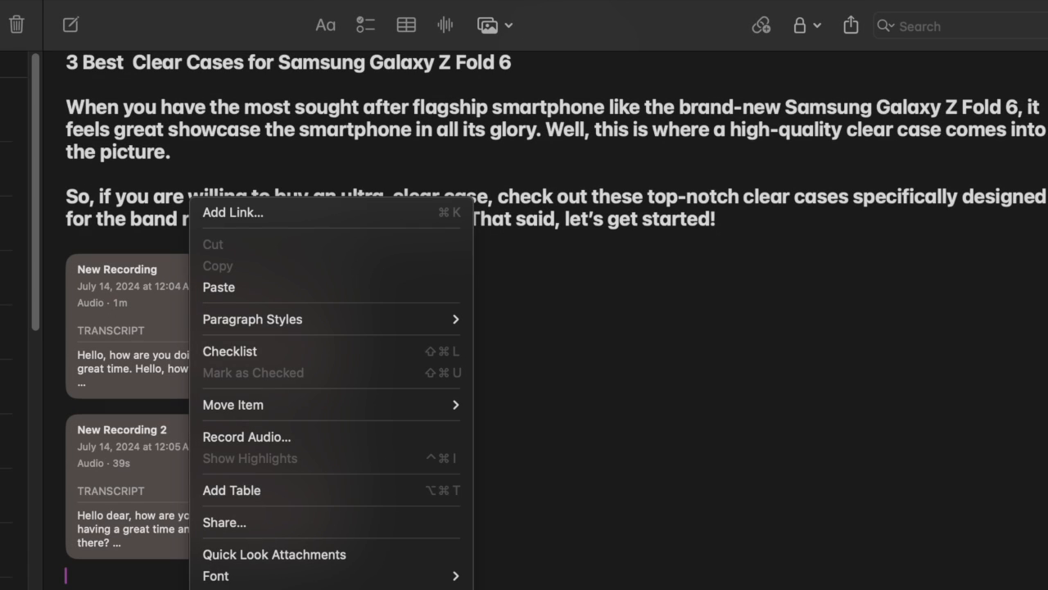
mouse_move(308, 439)
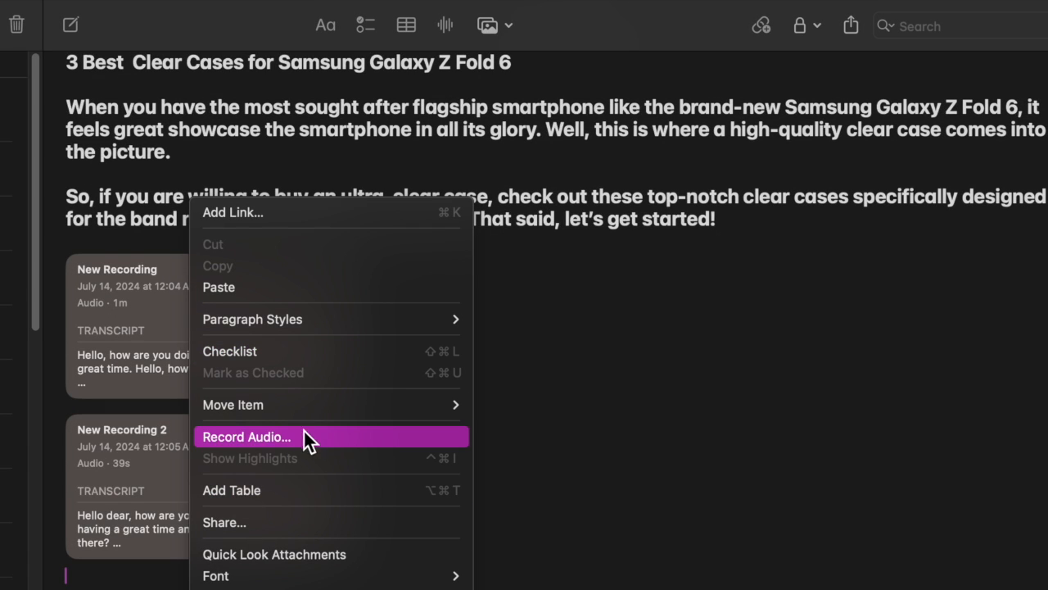
left_click(246, 435)
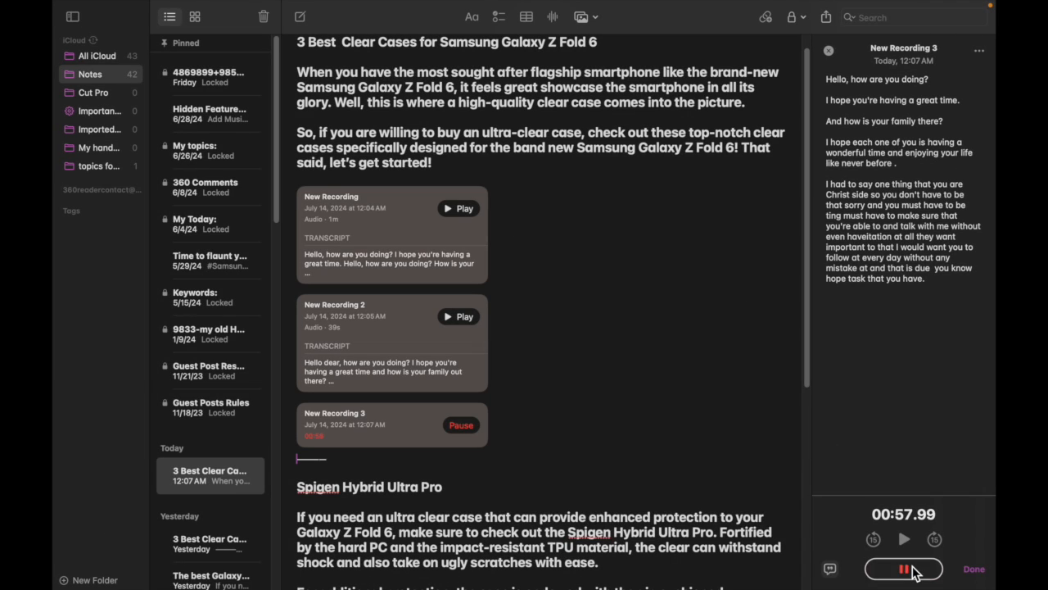
Pause New Recording 3 at just under one minute and save it into the note
left_click(904, 567)
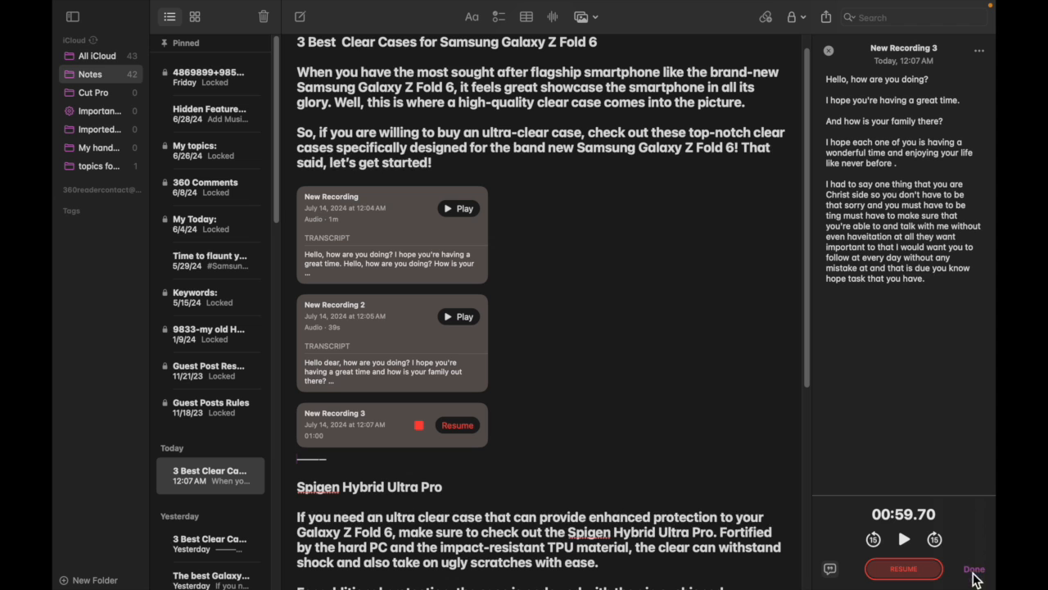
mouse_move(979, 555)
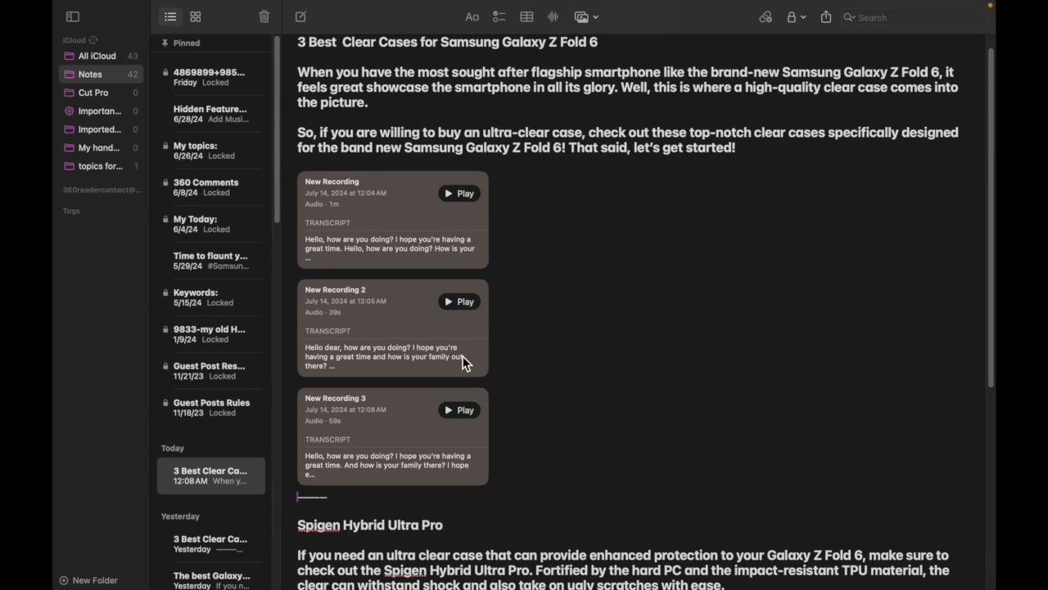
mouse_move(345, 380)
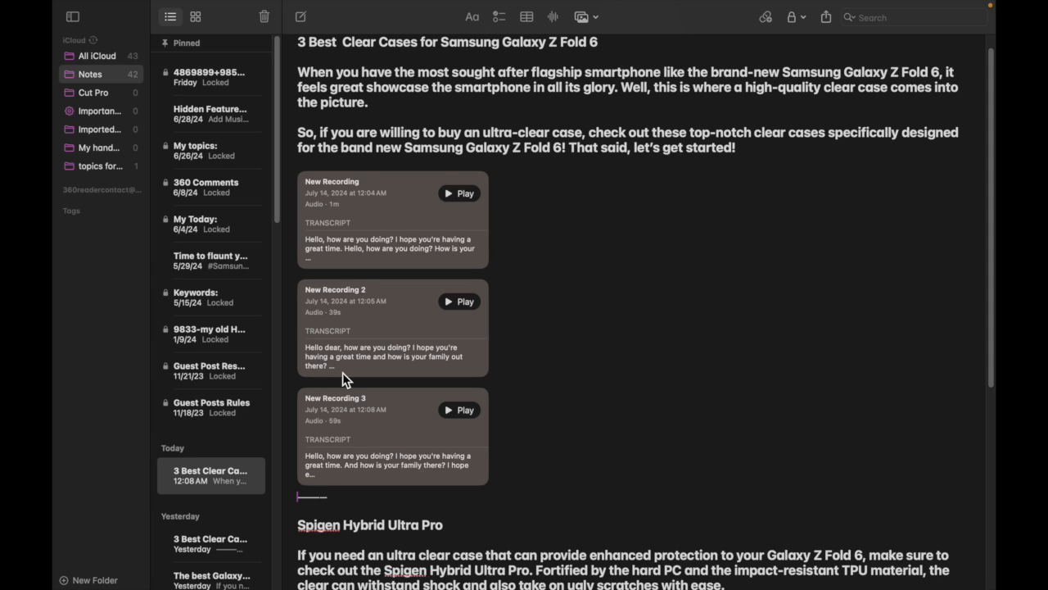
mouse_move(461, 193)
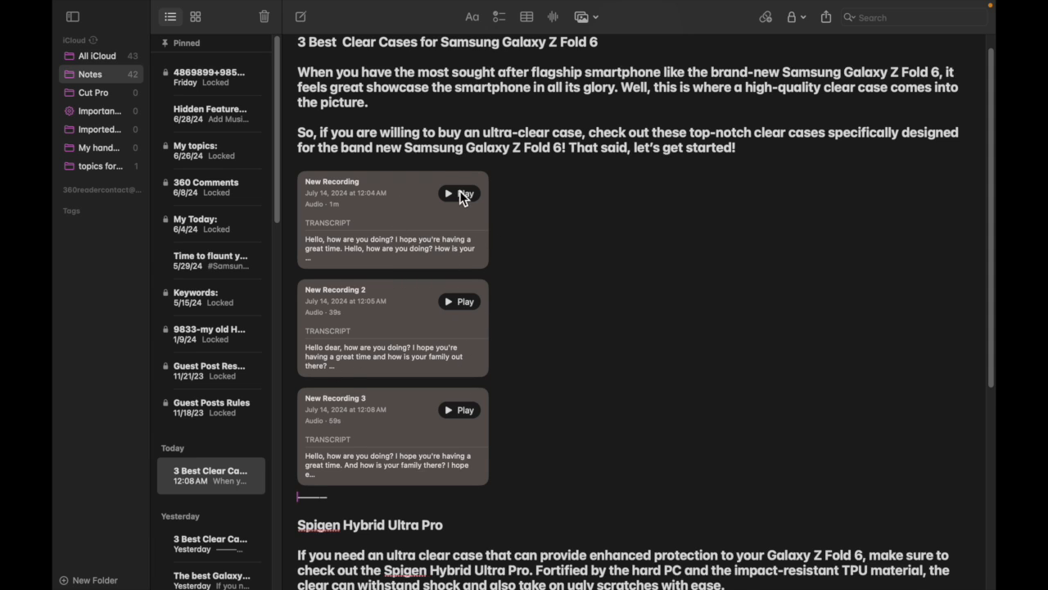
mouse_move(351, 427)
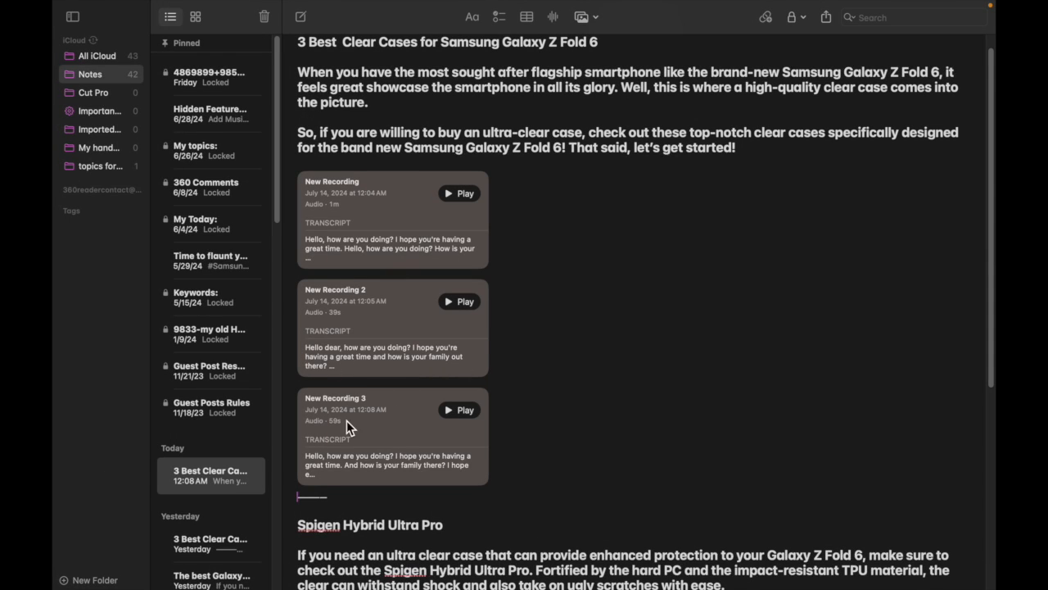
mouse_move(382, 410)
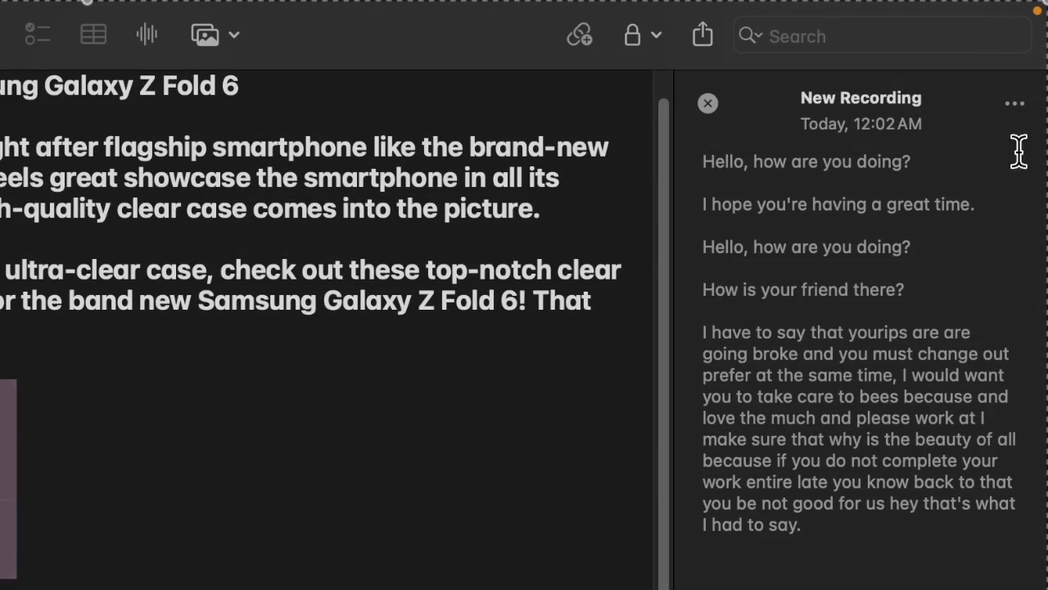
View New Recording's transcript options, then play the first recording back
left_click(1016, 103)
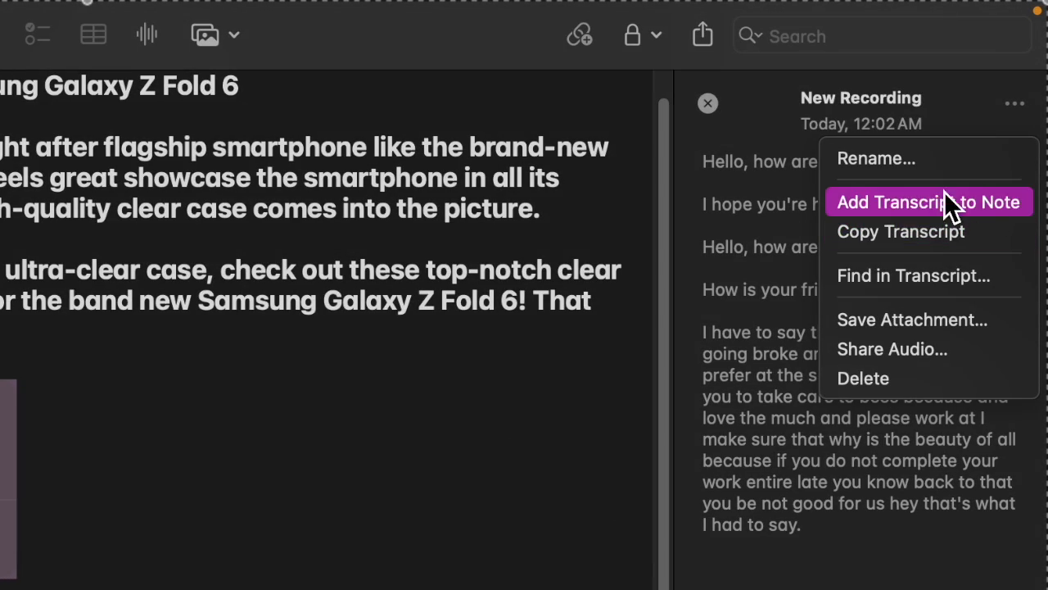
mouse_move(927, 242)
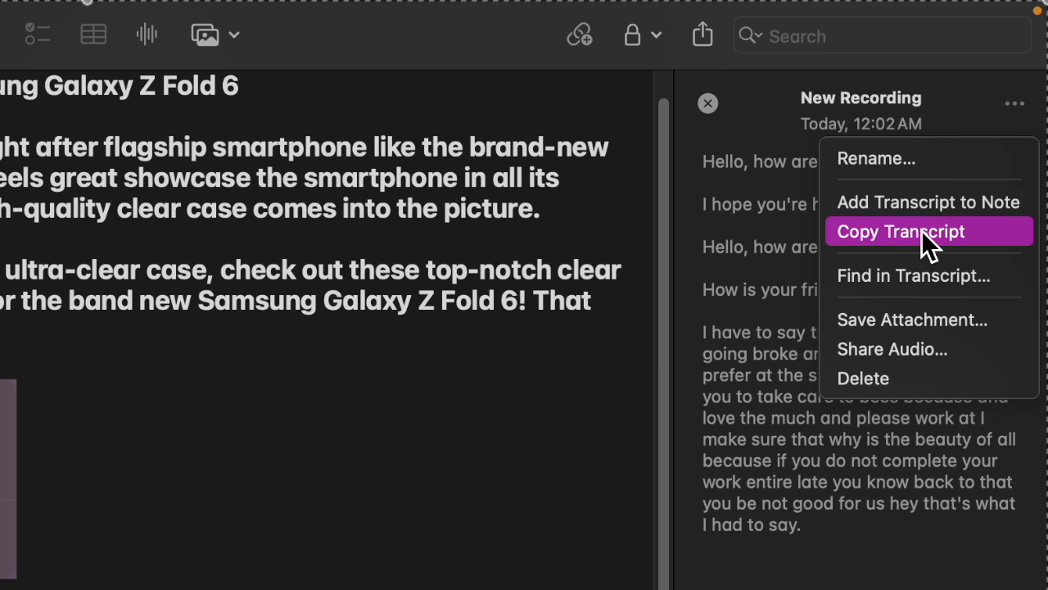
mouse_move(878, 305)
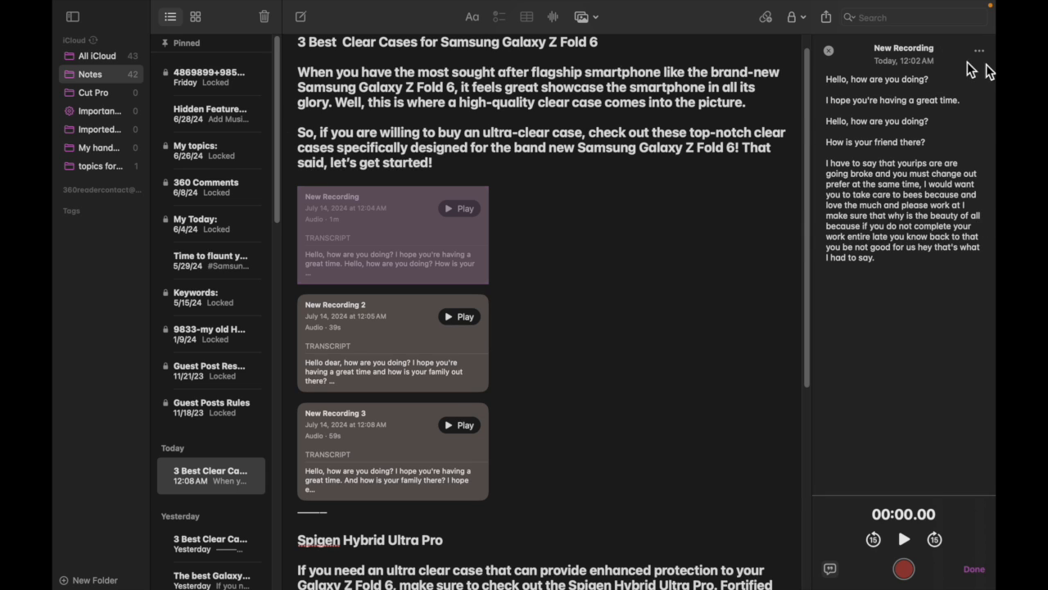
left_click(458, 206)
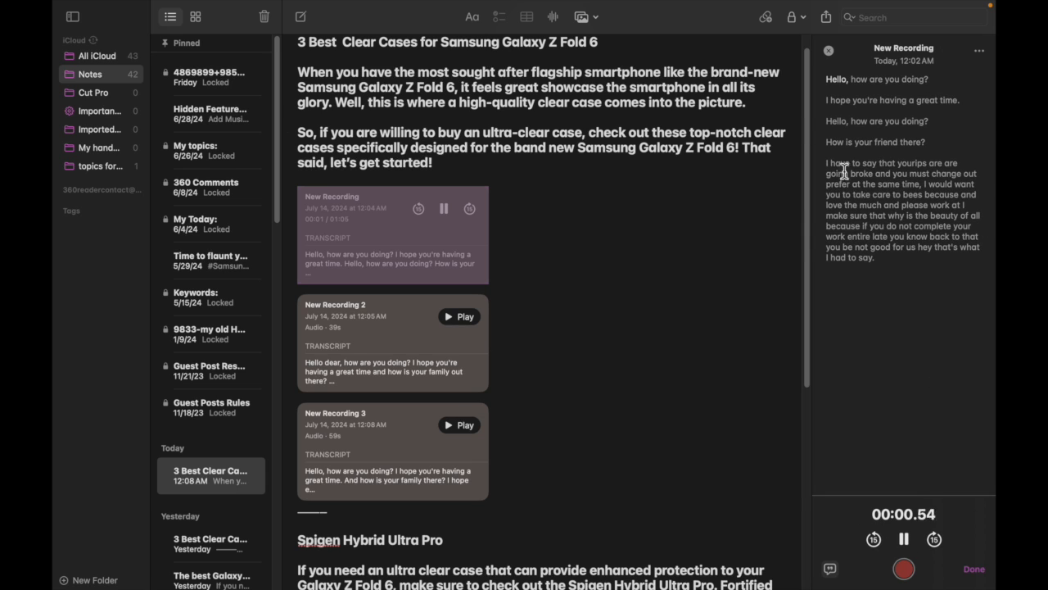